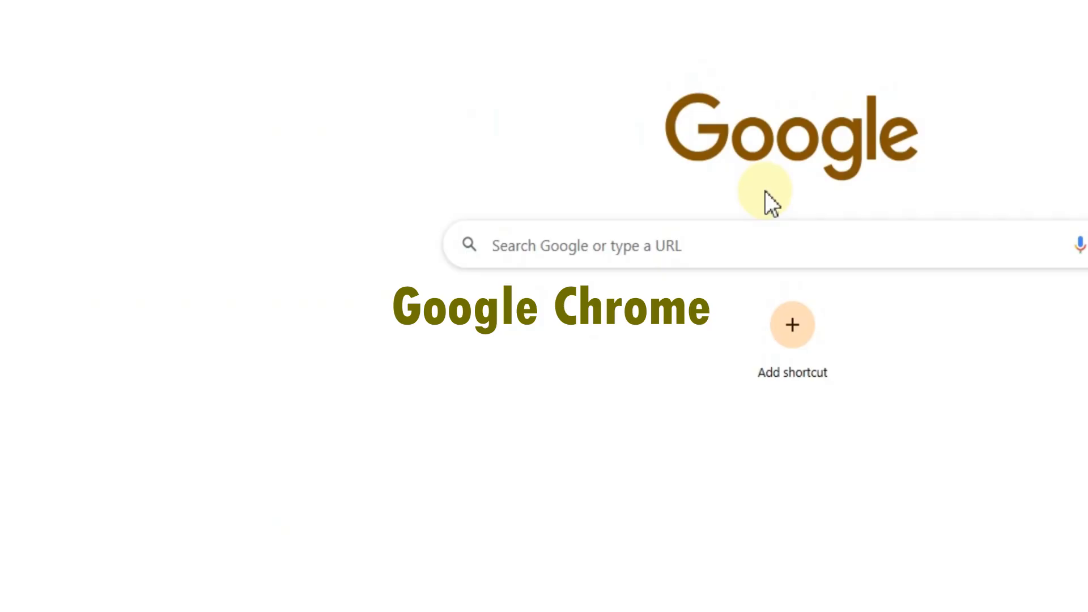
Go to google.com and start a search in the Google search box
type("google.com")
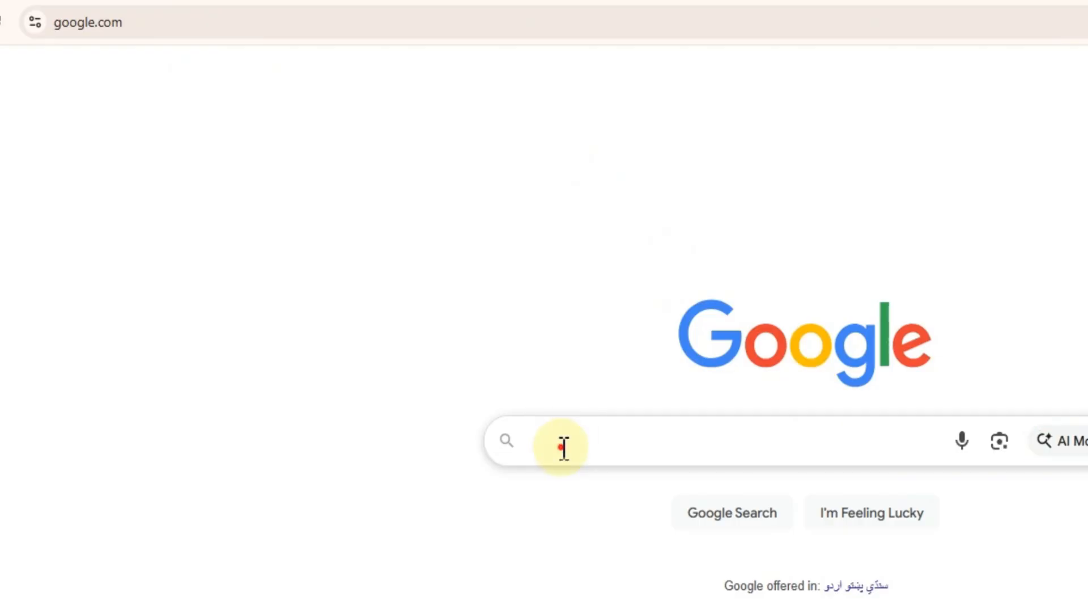
type("bl")
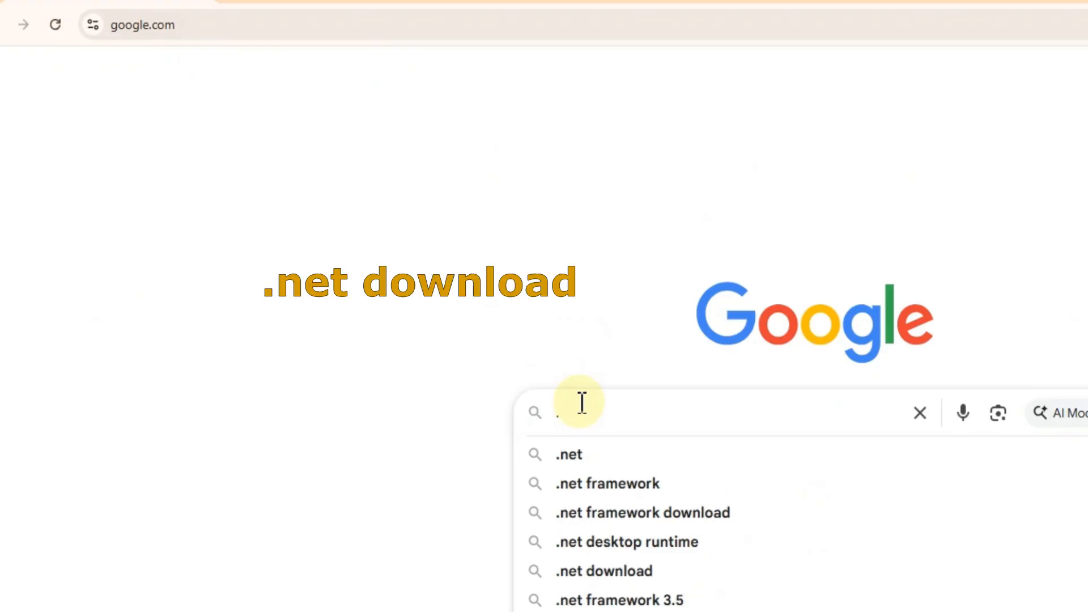
Search for '.net download' and go to Microsoft's Download .NET result
left_click(603, 570)
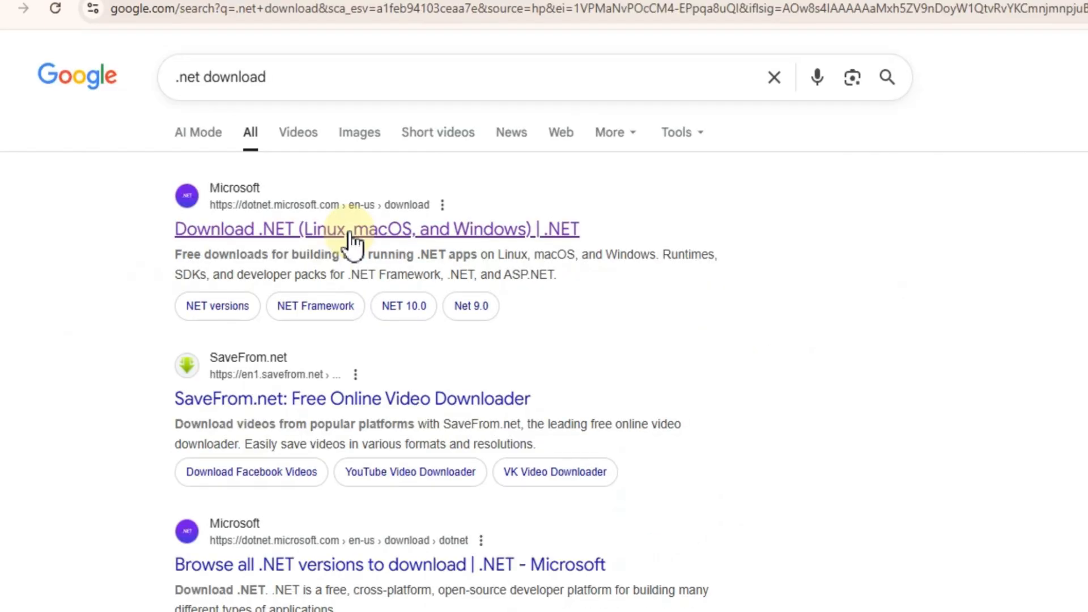
left_click(354, 229)
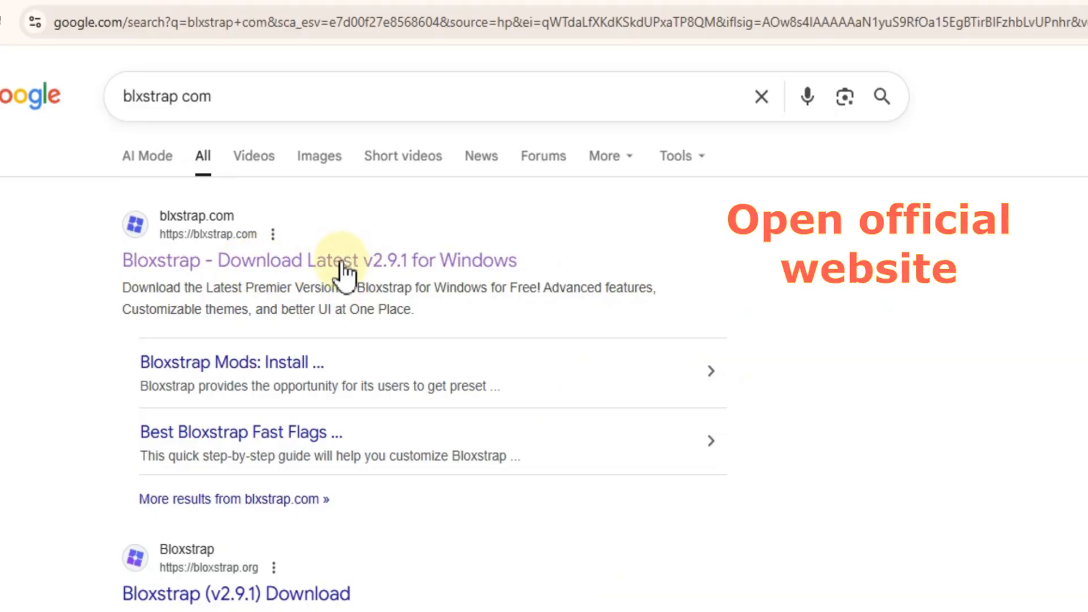
Visit the official Bloxstrap site and run the downloaded Bloxstrap-v2.9.1 installer
left_click(342, 261)
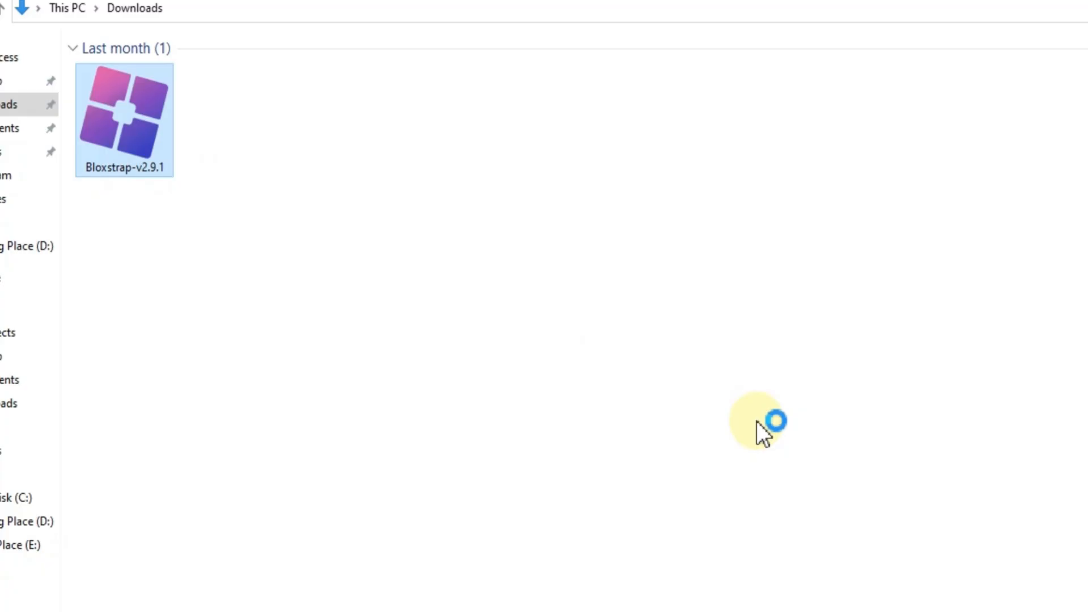
double_click(124, 113)
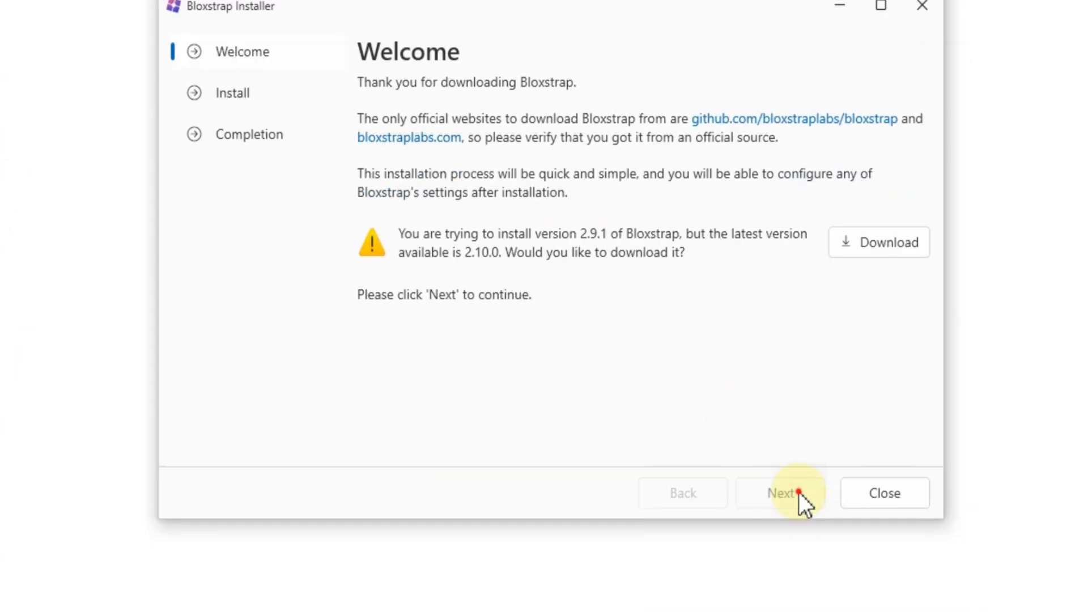
Install Bloxstrap with the default install path and shortcuts via Next and Install
left_click(782, 493)
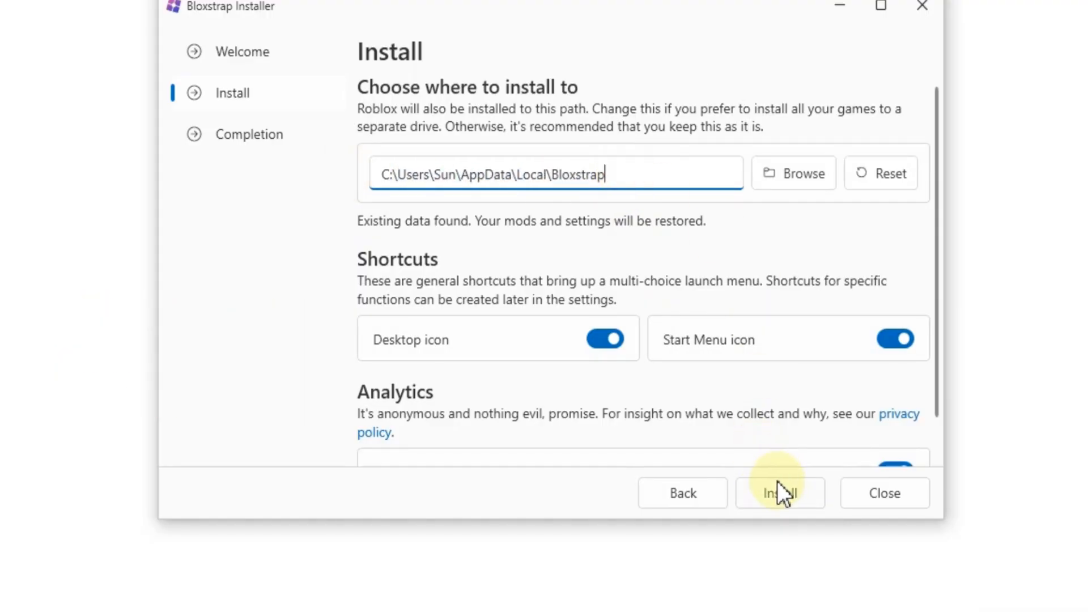
left_click(780, 492)
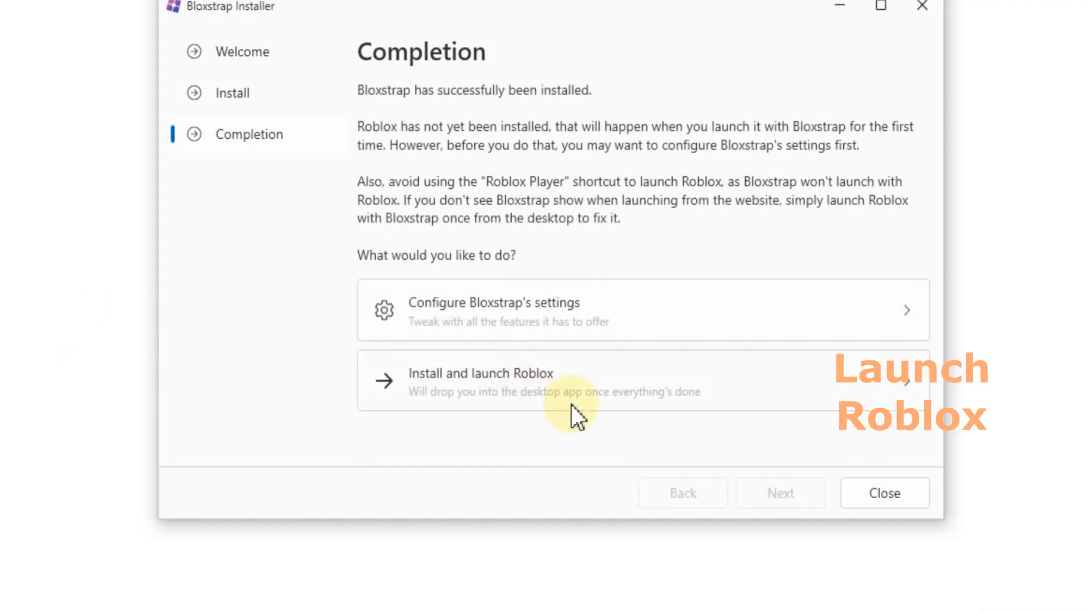